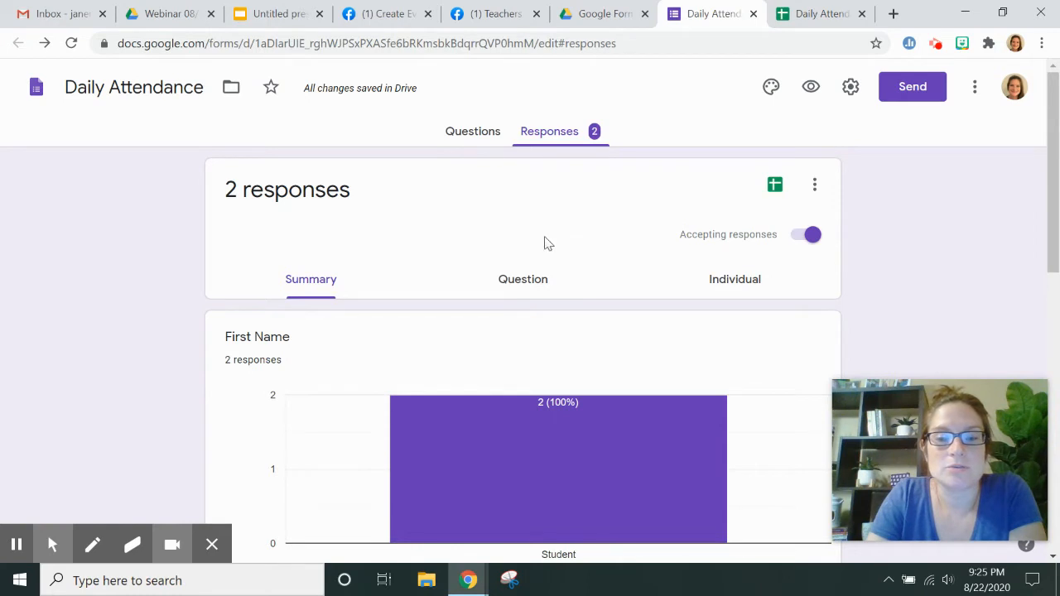
{"action": "mouse_move", "coordinate": [541, 242]}
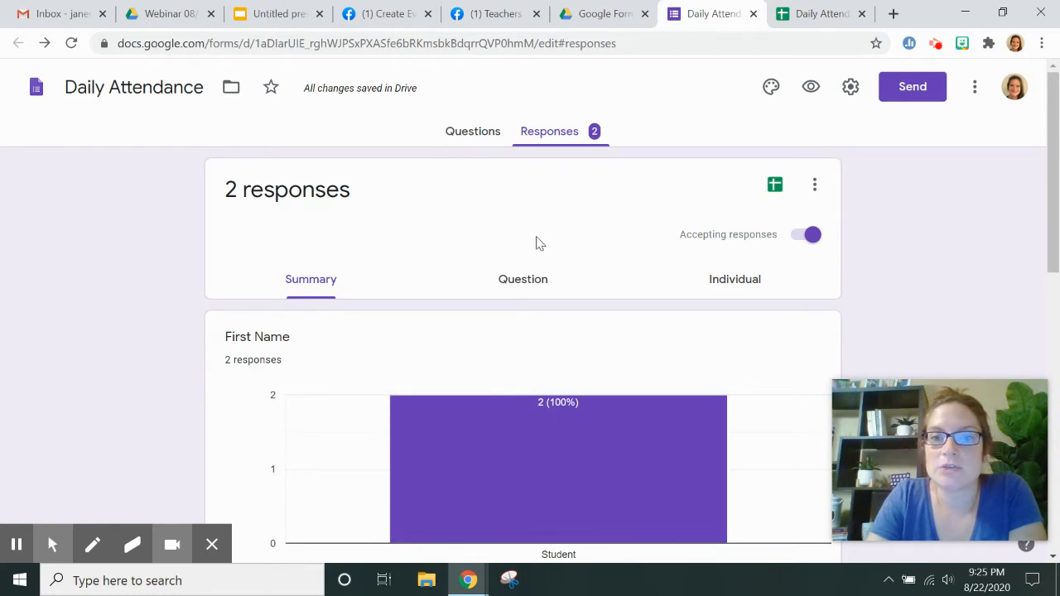
{"action": "mouse_move", "coordinate": [765, 288]}
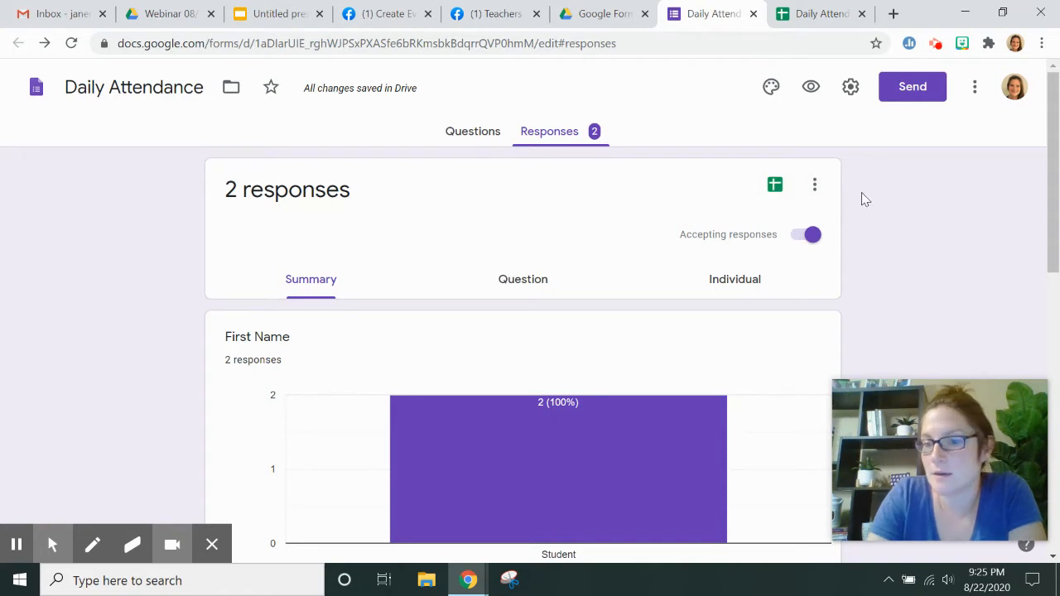
{"action": "mouse_move", "coordinate": [563, 299]}
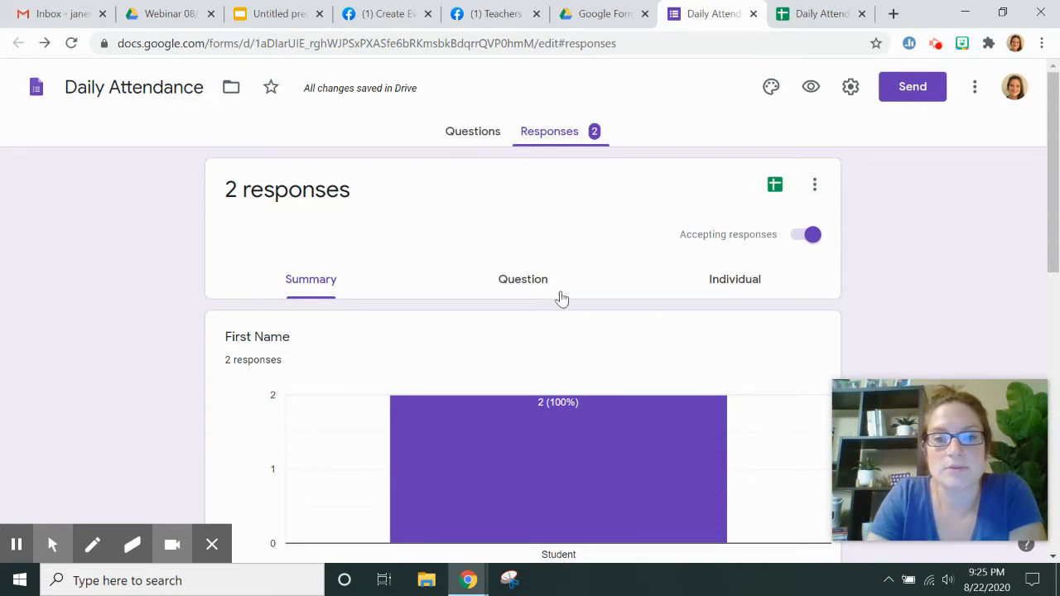
Review the Daily Attendance questions: First Name, Last Name and Date
{"action": "left_click", "coordinate": [472, 131]}
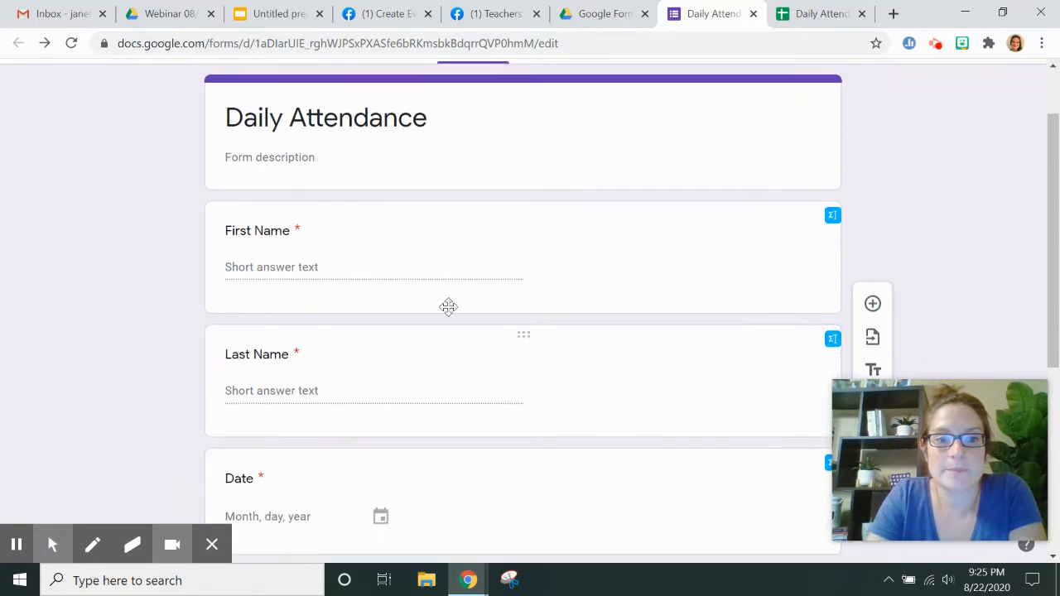
{"action": "mouse_move", "coordinate": [259, 388]}
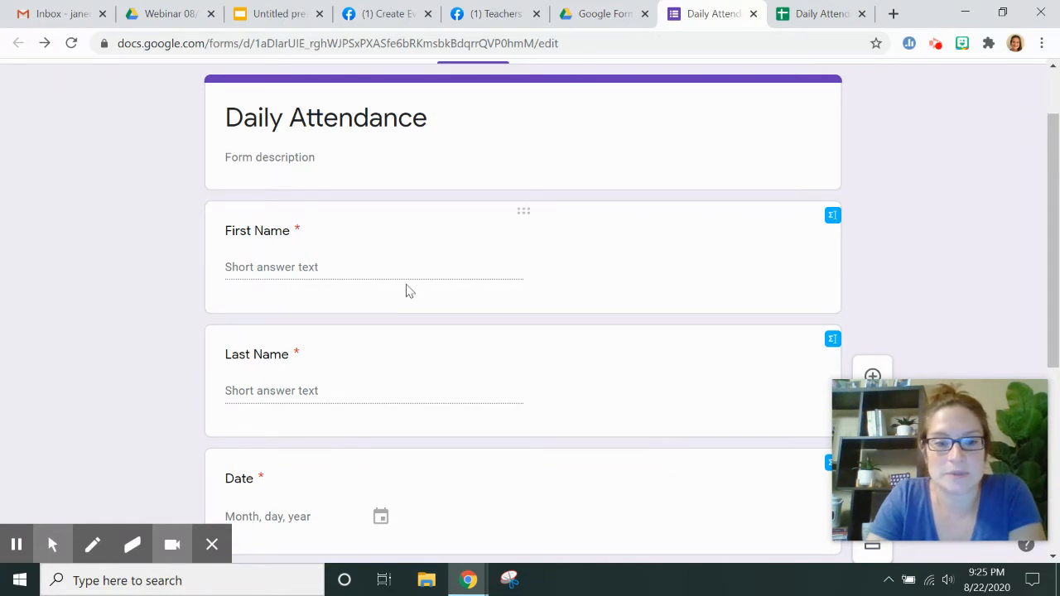
{"action": "scroll", "scroll_direction": "down", "scroll_amount": 3}
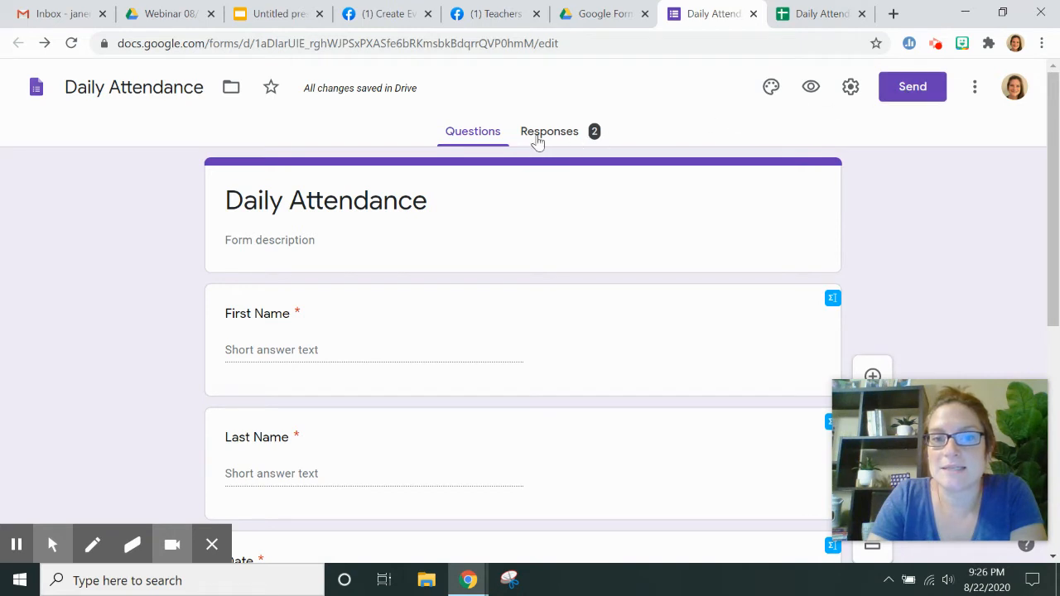
Return to the form's two-response summary
{"action": "left_click", "coordinate": [549, 131]}
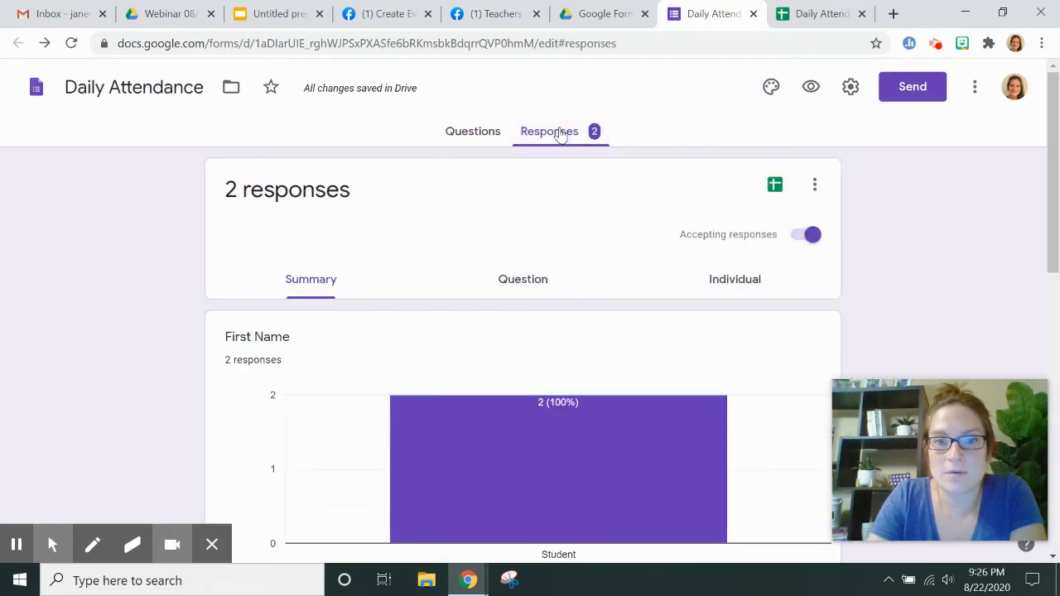
{"action": "mouse_move", "coordinate": [563, 139]}
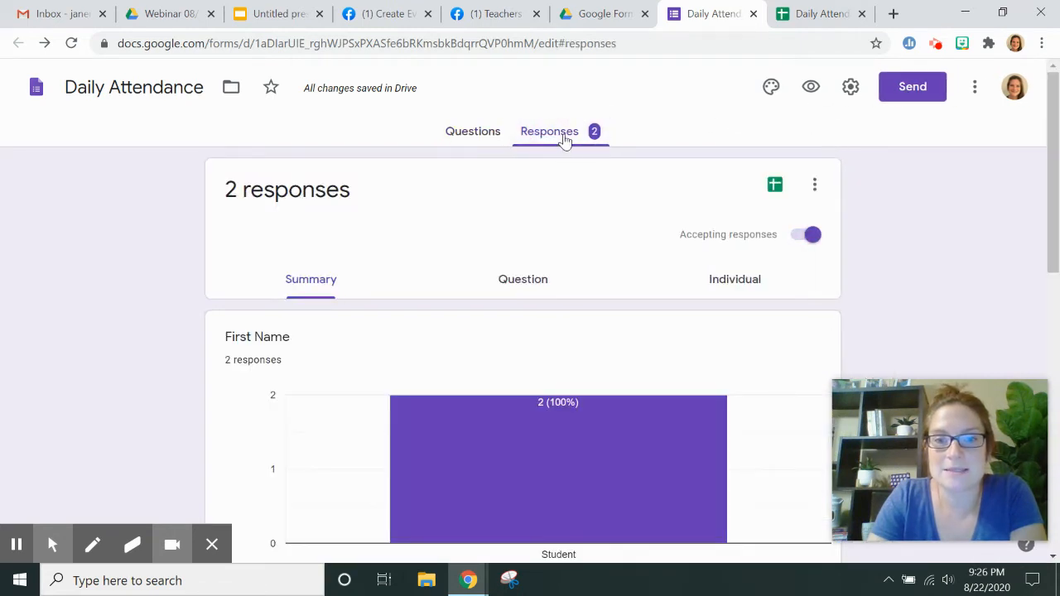
{"action": "mouse_move", "coordinate": [775, 186]}
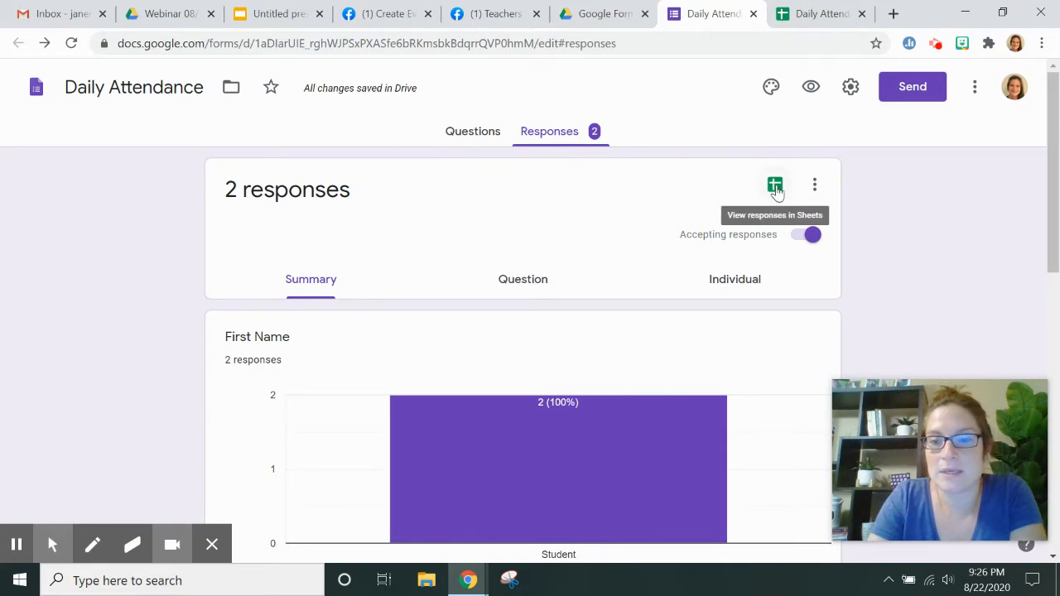
{"action": "left_click", "coordinate": [775, 186]}
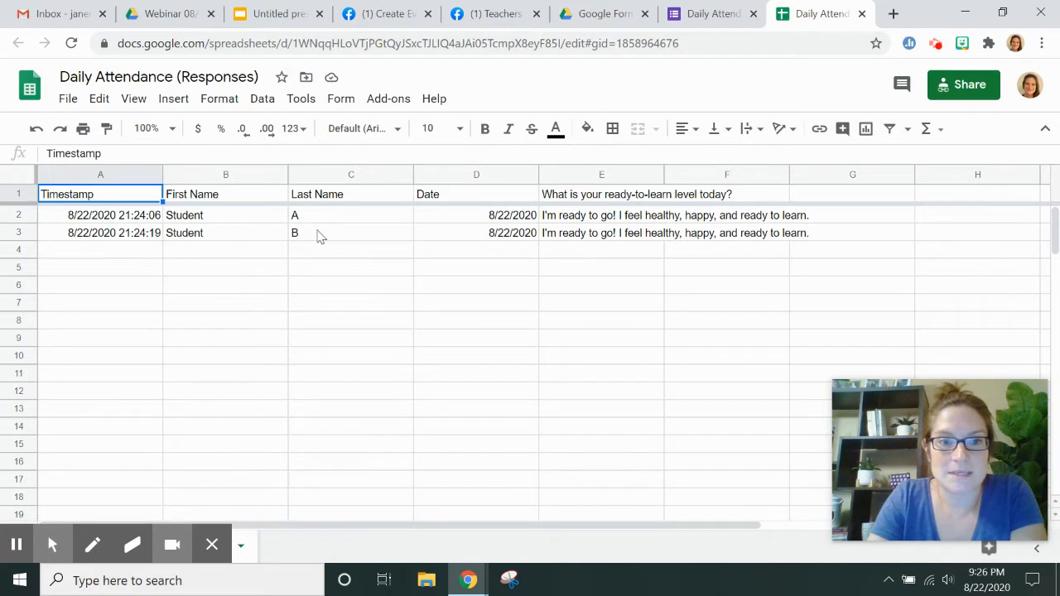
{"action": "mouse_move", "coordinate": [616, 272]}
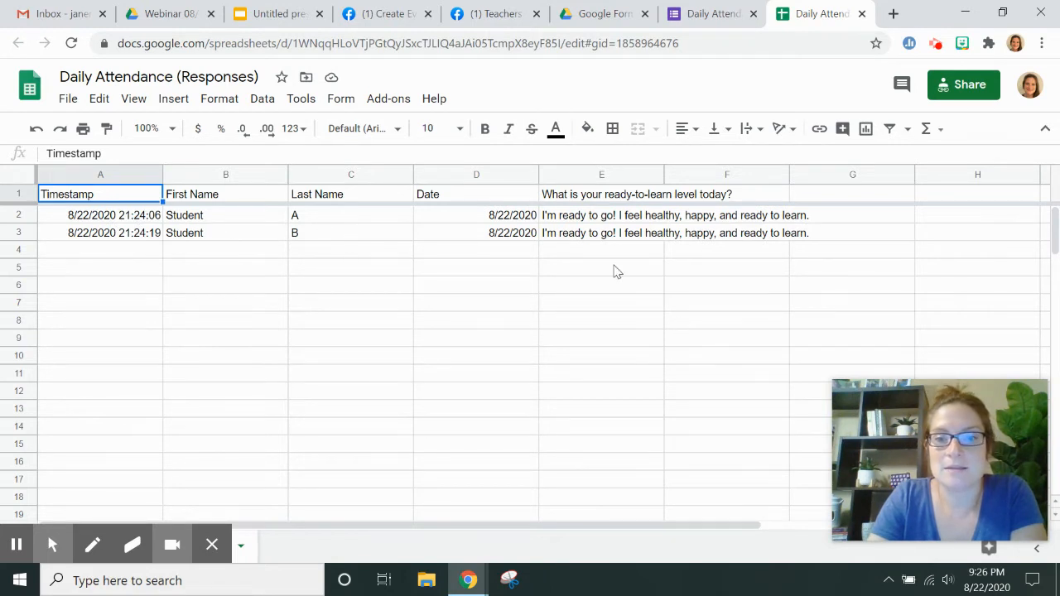
{"action": "mouse_move", "coordinate": [583, 310]}
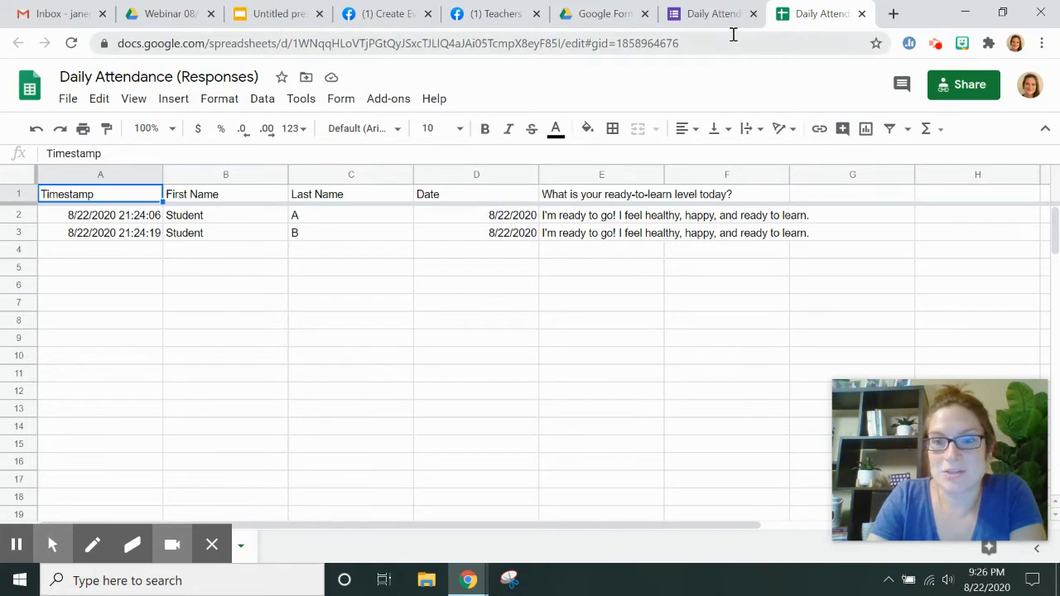
{"action": "left_click", "coordinate": [712, 14]}
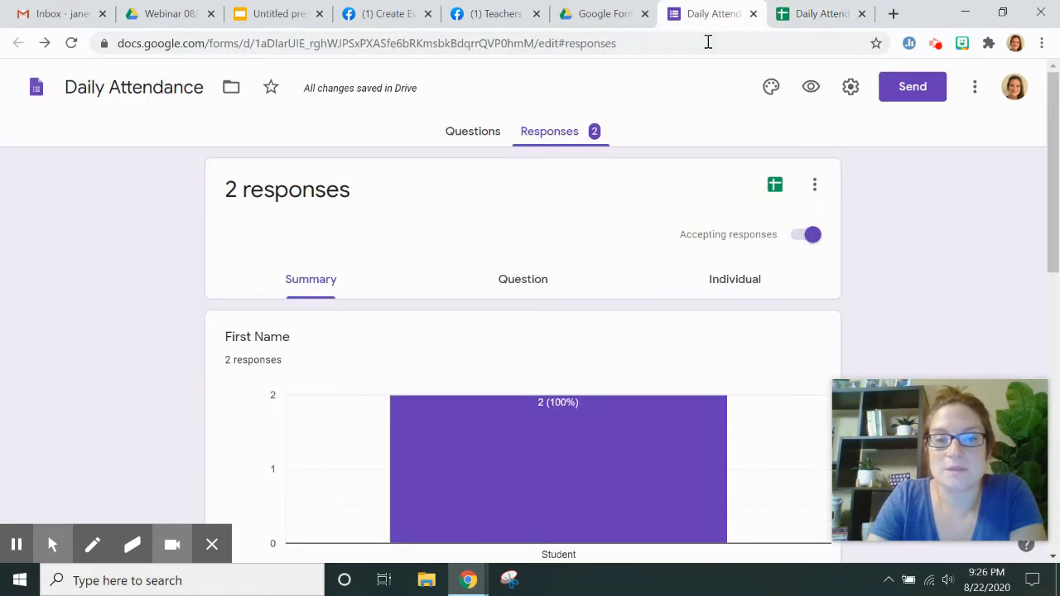
Switch to the Drive folder holding the Daily Attendance form
{"action": "left_click", "coordinate": [603, 13]}
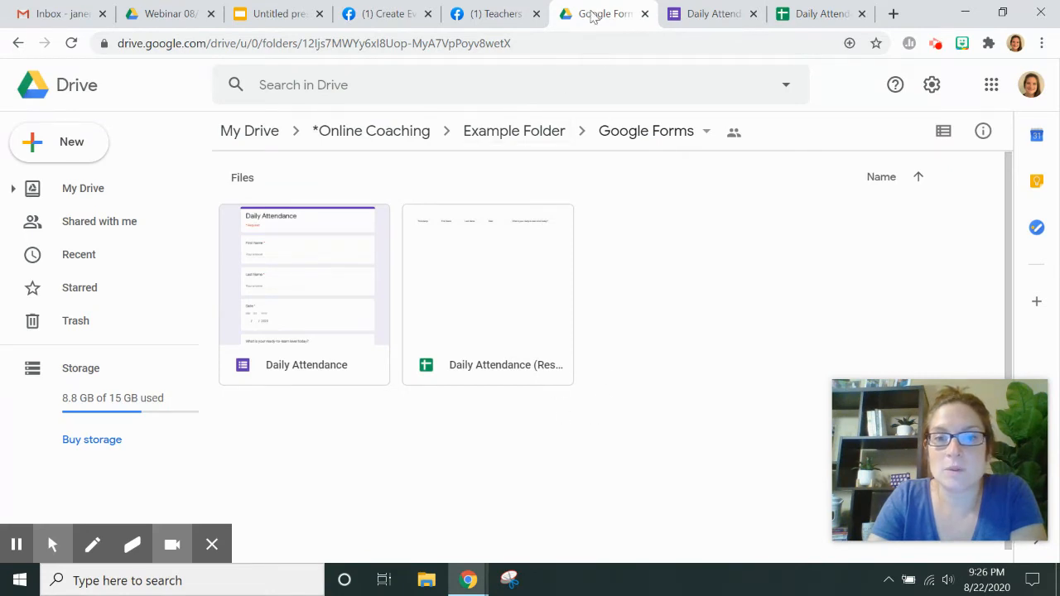
{"action": "mouse_move", "coordinate": [308, 227]}
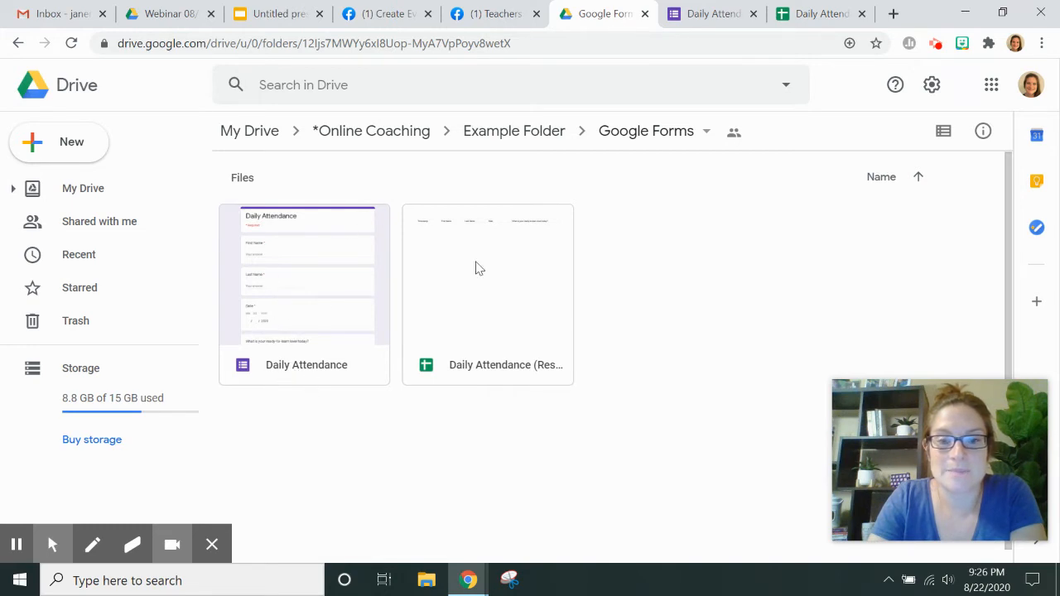
{"action": "mouse_move", "coordinate": [484, 343]}
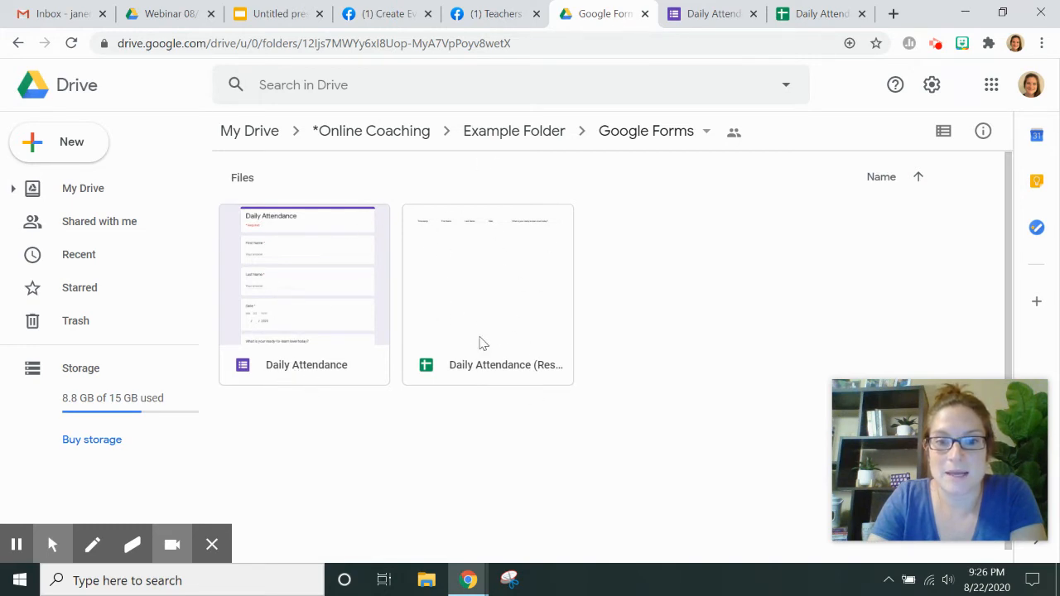
{"action": "mouse_move", "coordinate": [289, 351]}
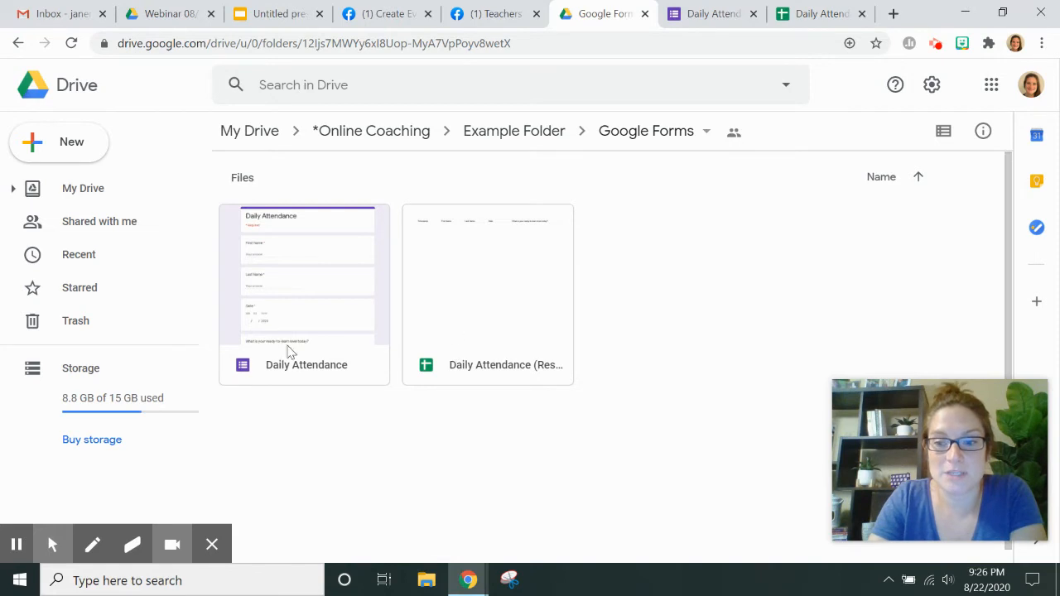
{"action": "mouse_move", "coordinate": [422, 321]}
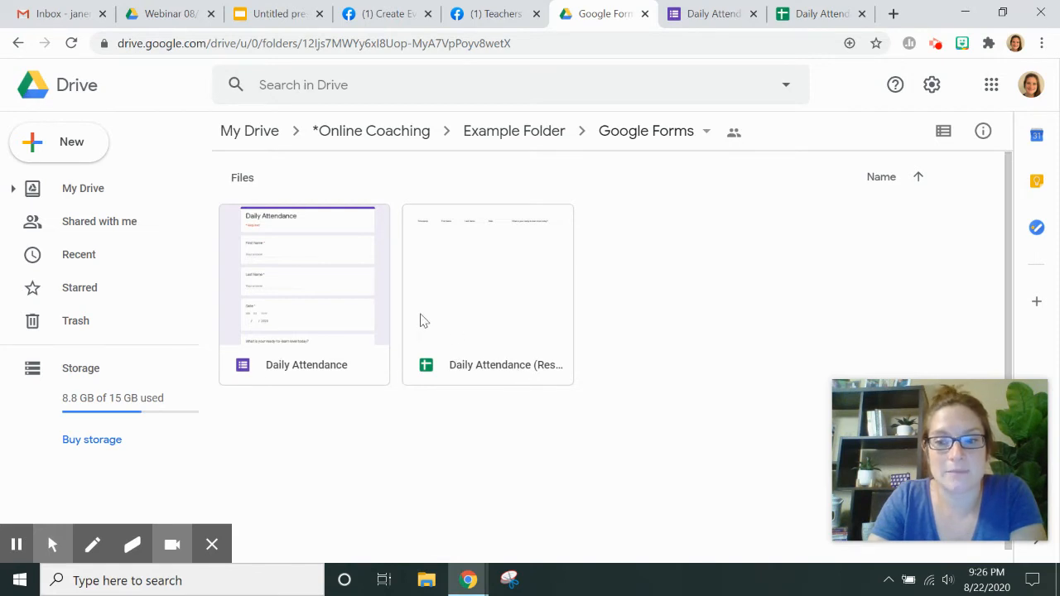
{"action": "mouse_move", "coordinate": [305, 374]}
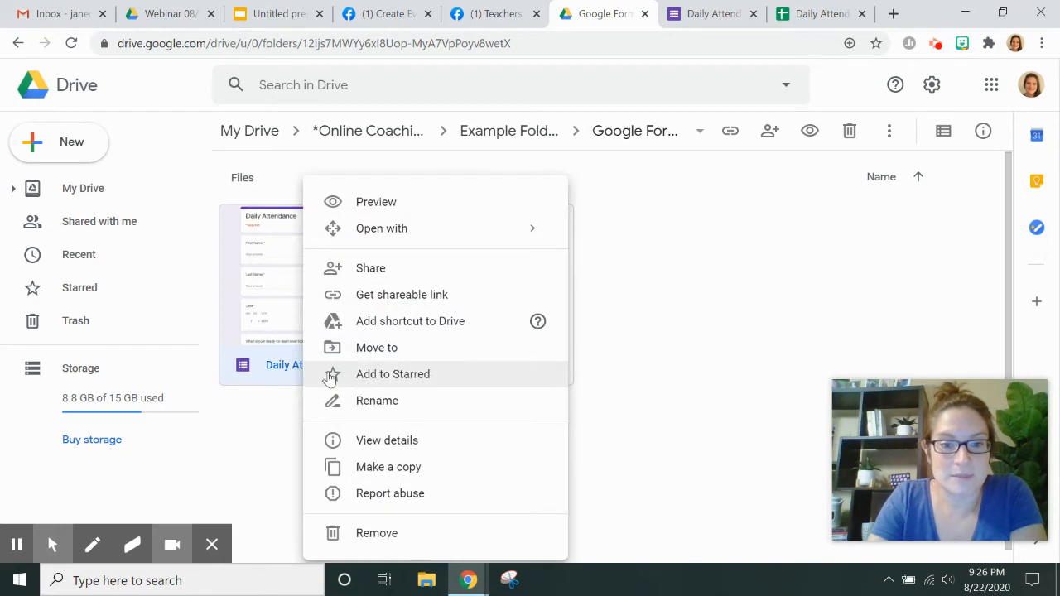
Rename the form file to '8/22/20 Daily Attendance'
{"action": "left_click", "coordinate": [377, 399]}
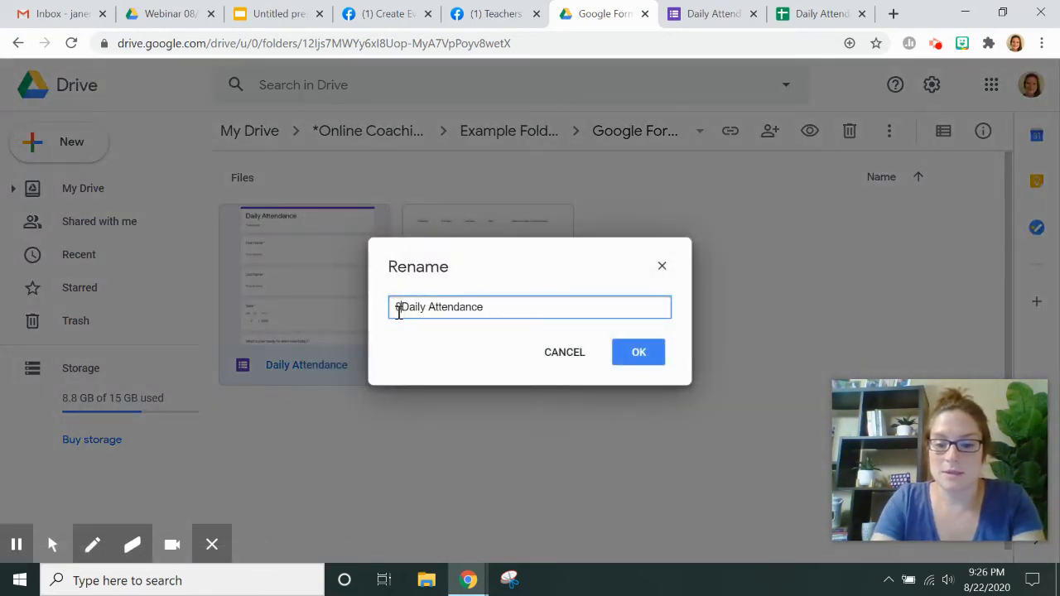
{"action": "type", "text": "8/22/20"}
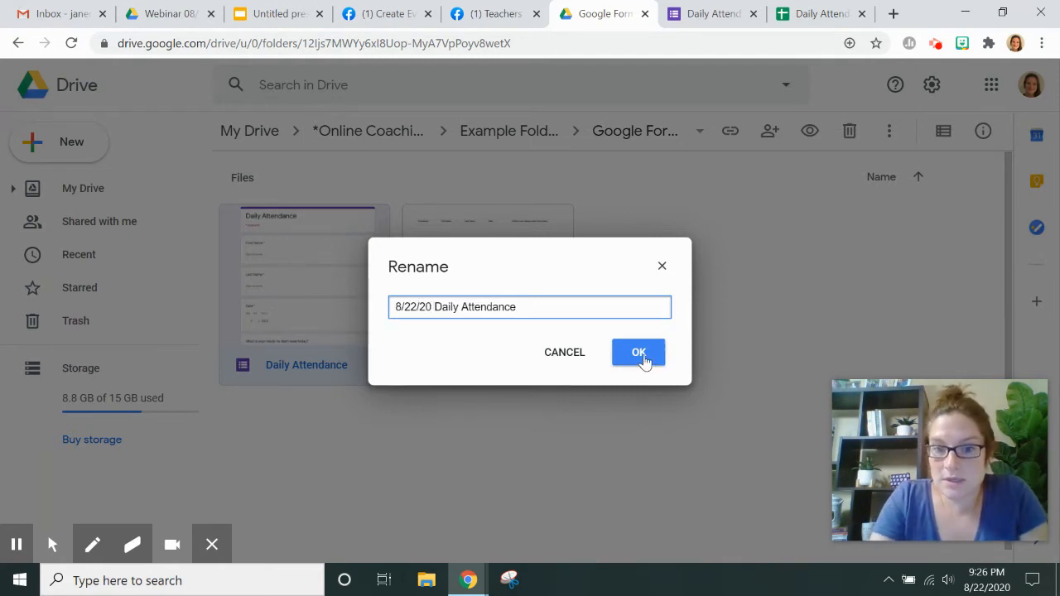
{"action": "left_click", "coordinate": [639, 351]}
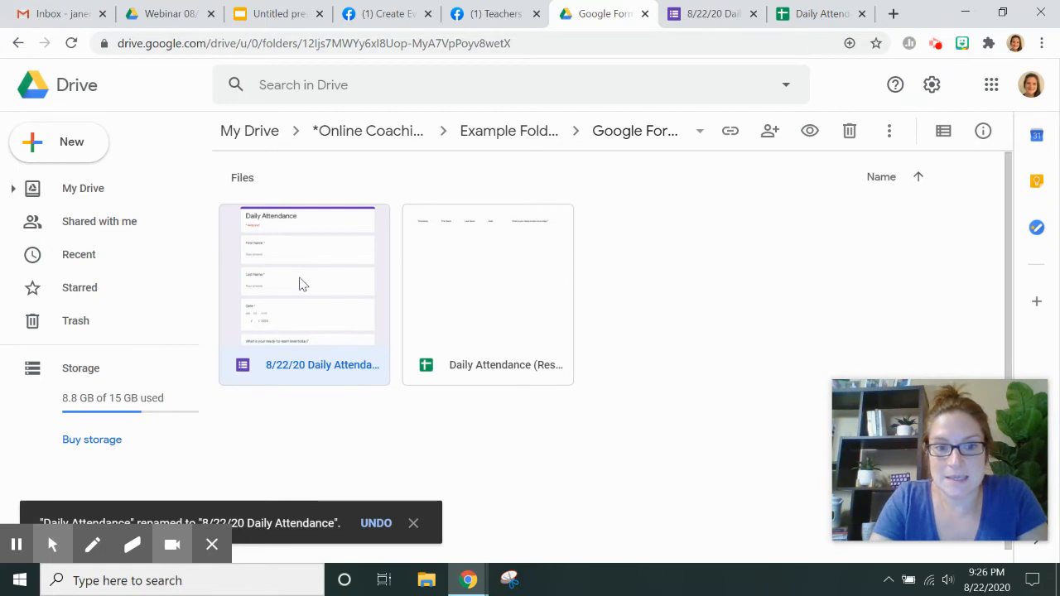
Make a copy of the renamed form and open it for editing
{"action": "right_click", "coordinate": [305, 282]}
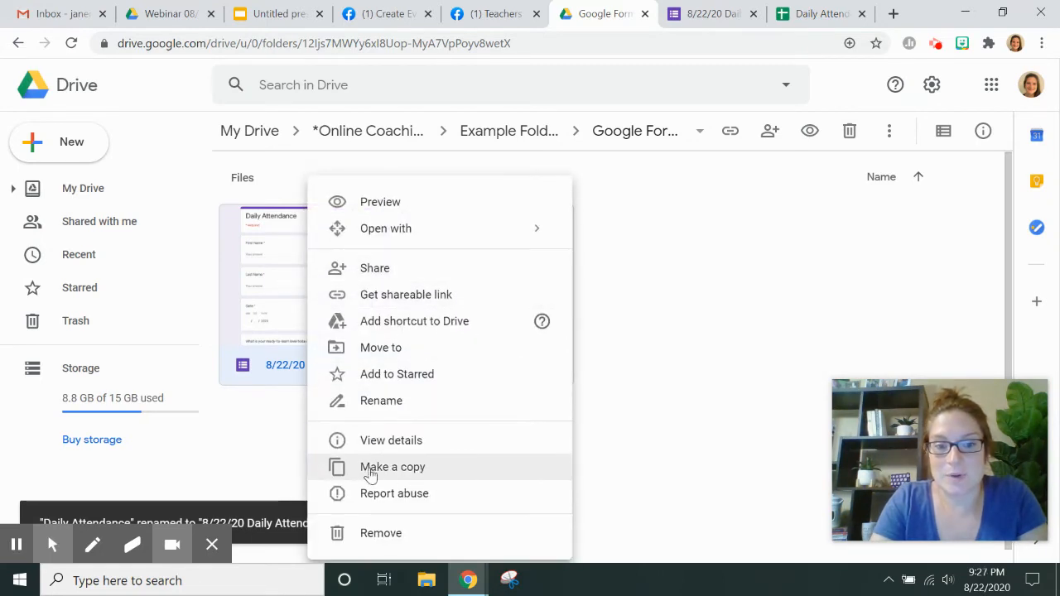
{"action": "left_click", "coordinate": [392, 467]}
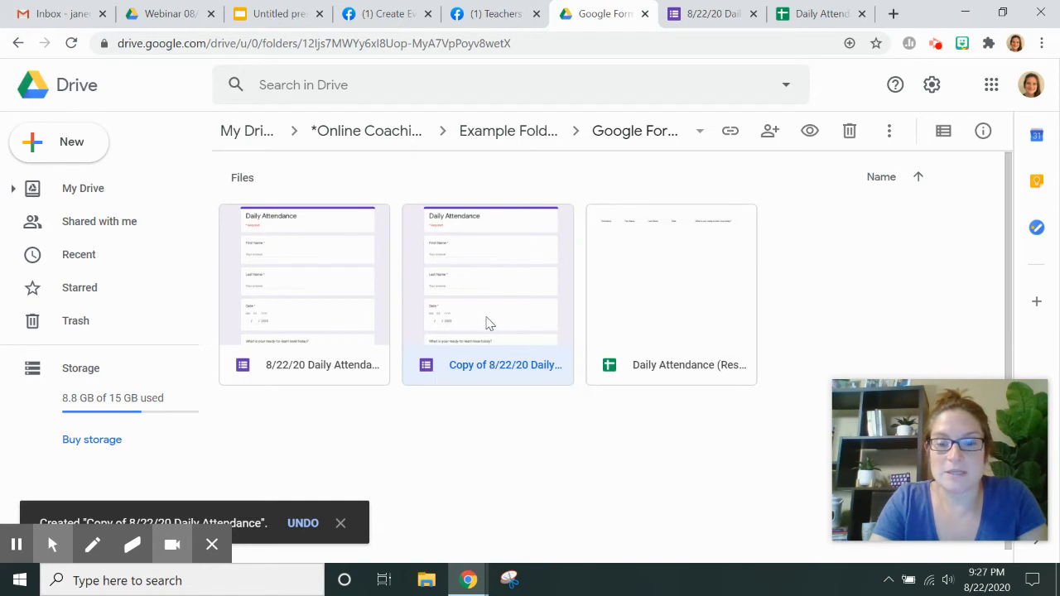
{"action": "double_click", "coordinate": [487, 279]}
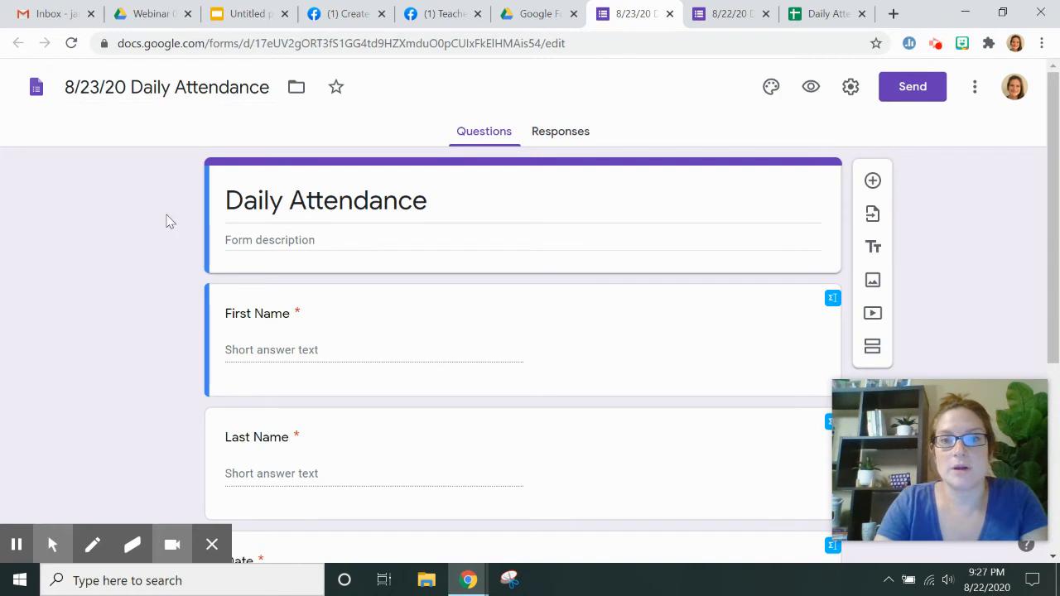
Submit a test response for Student A dated 08/23/2020 with the ready-to-go answer
{"action": "left_click", "coordinate": [810, 86]}
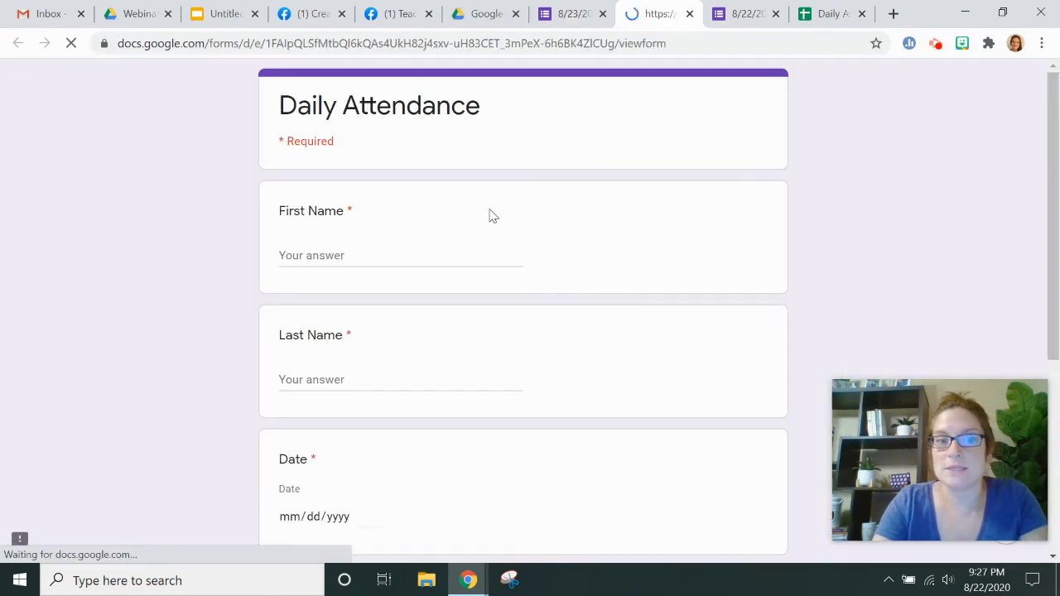
{"action": "type", "text": "S"}
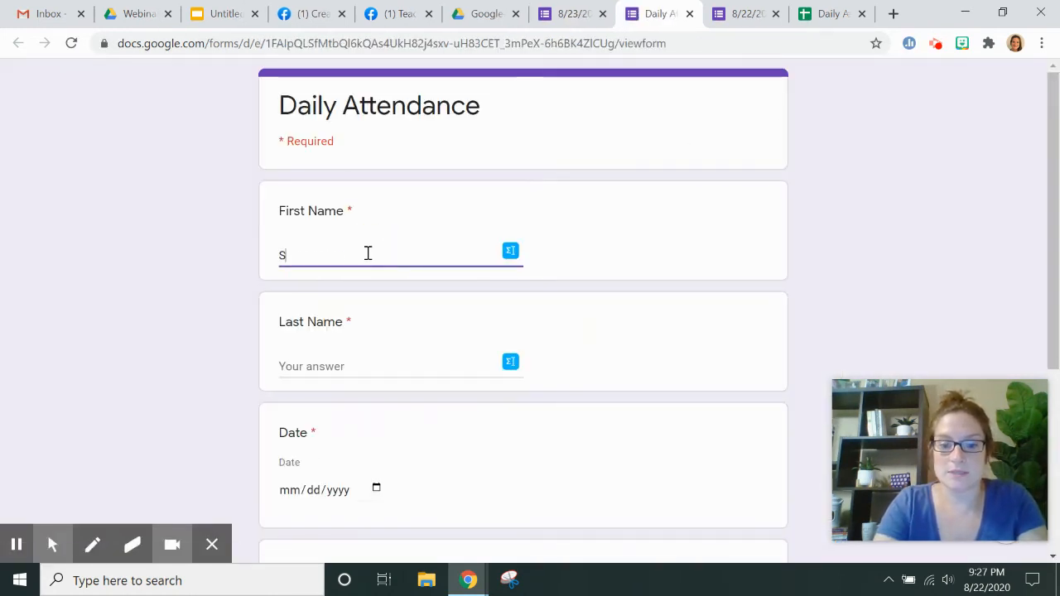
{"action": "type", "text": "tudent A"}
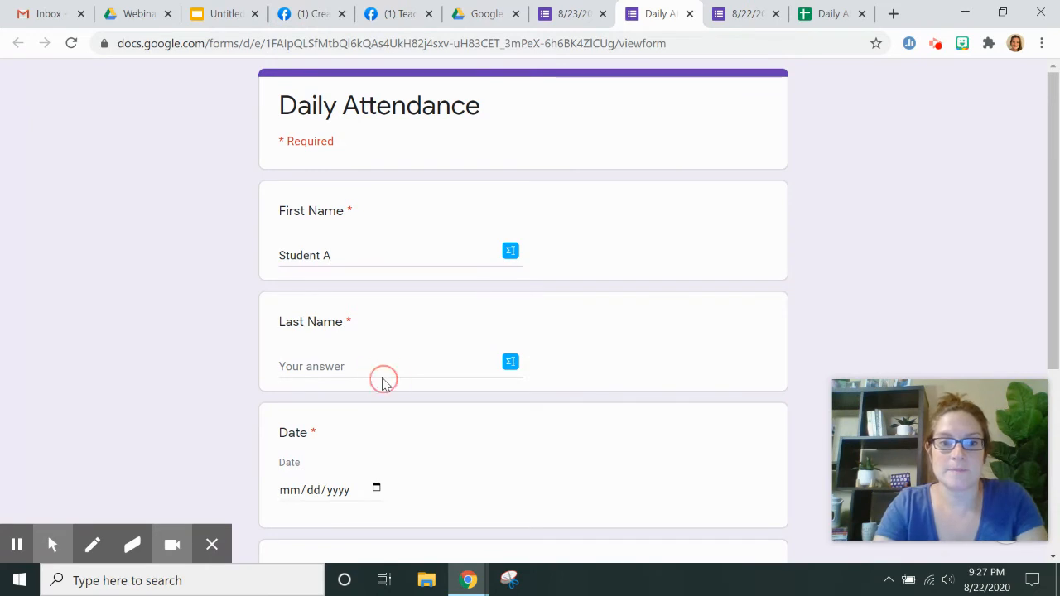
{"action": "key", "text": "Backspace"}
{"action": "type", "text": "A"}
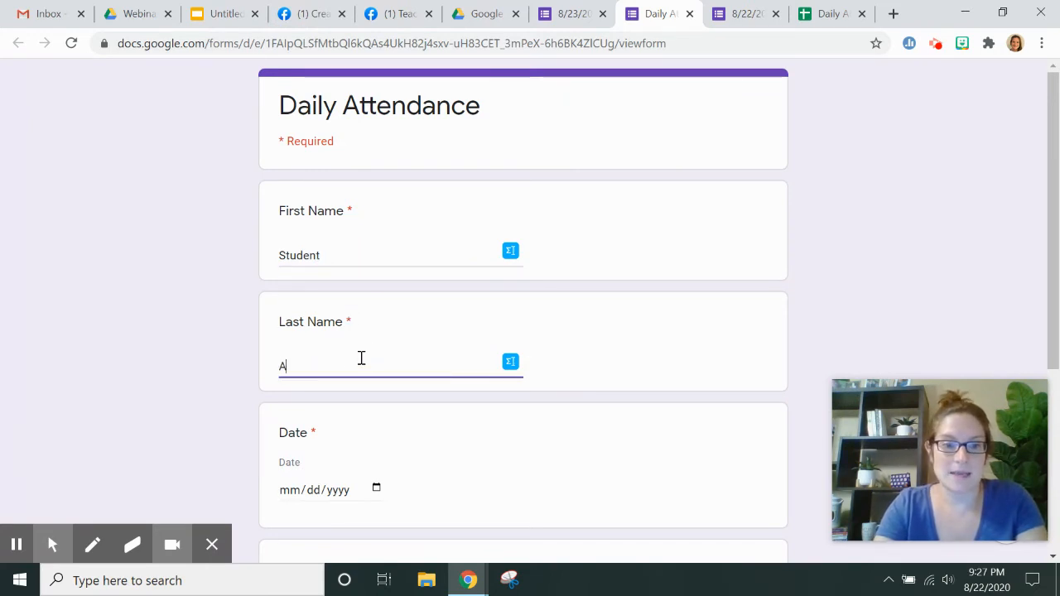
{"action": "left_click", "coordinate": [330, 490]}
{"action": "type", "text": "08/23/2020"}
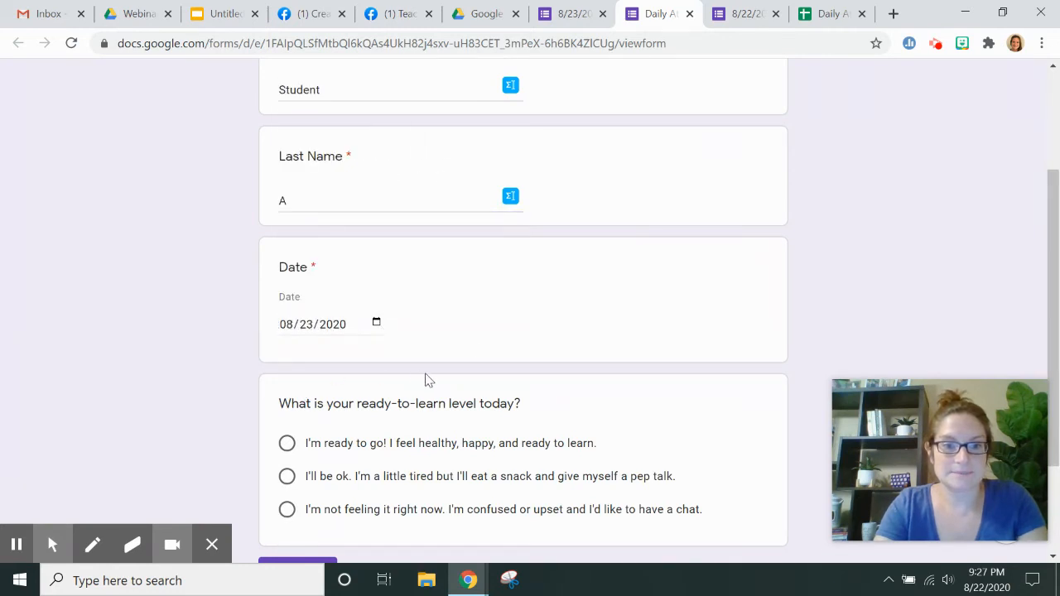
{"action": "left_click", "coordinate": [286, 442]}
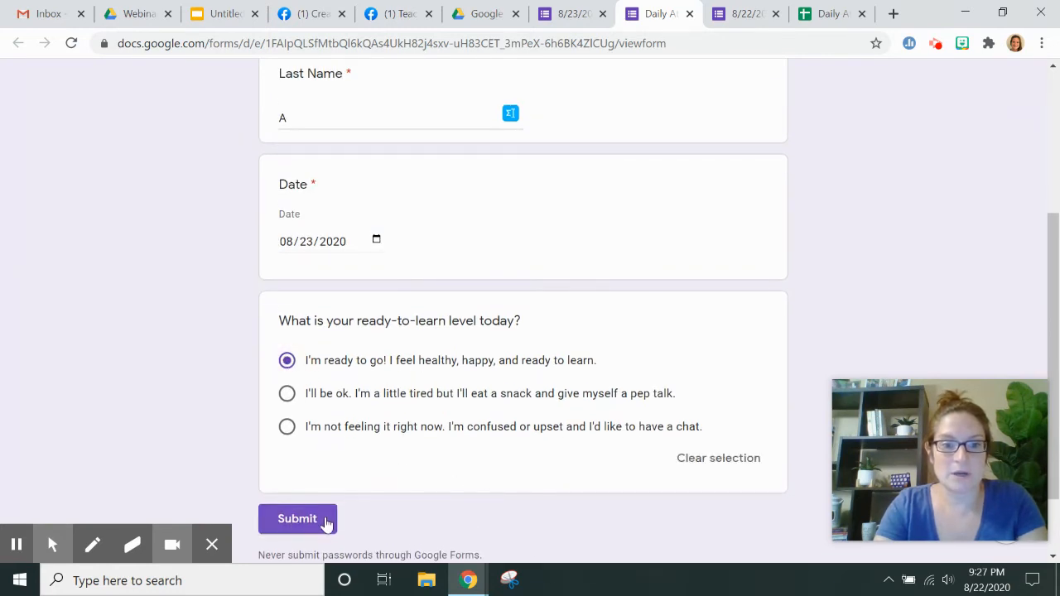
{"action": "left_click", "coordinate": [297, 519]}
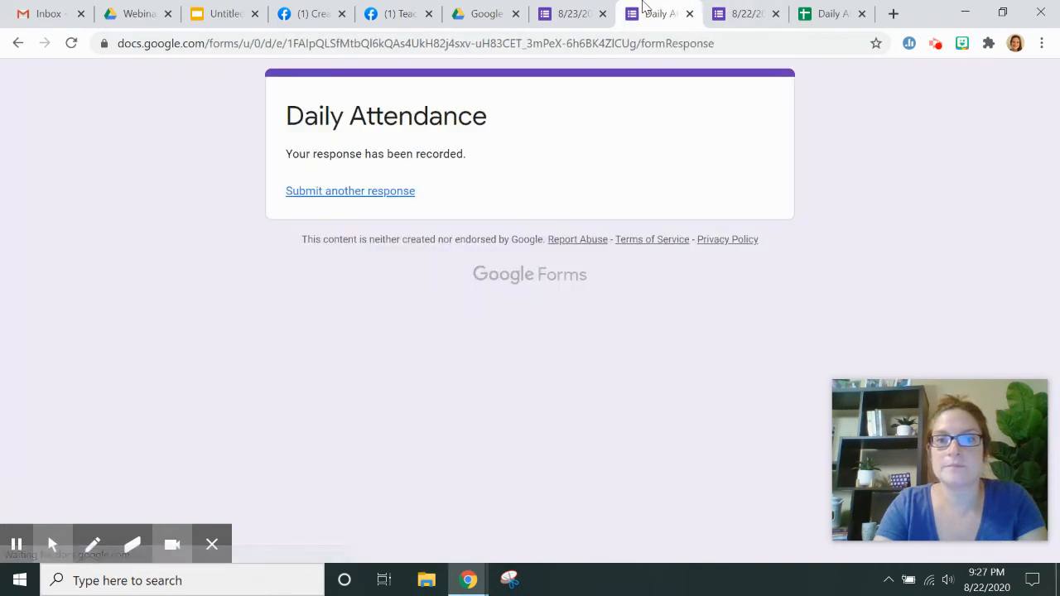
{"action": "mouse_move", "coordinate": [567, 13]}
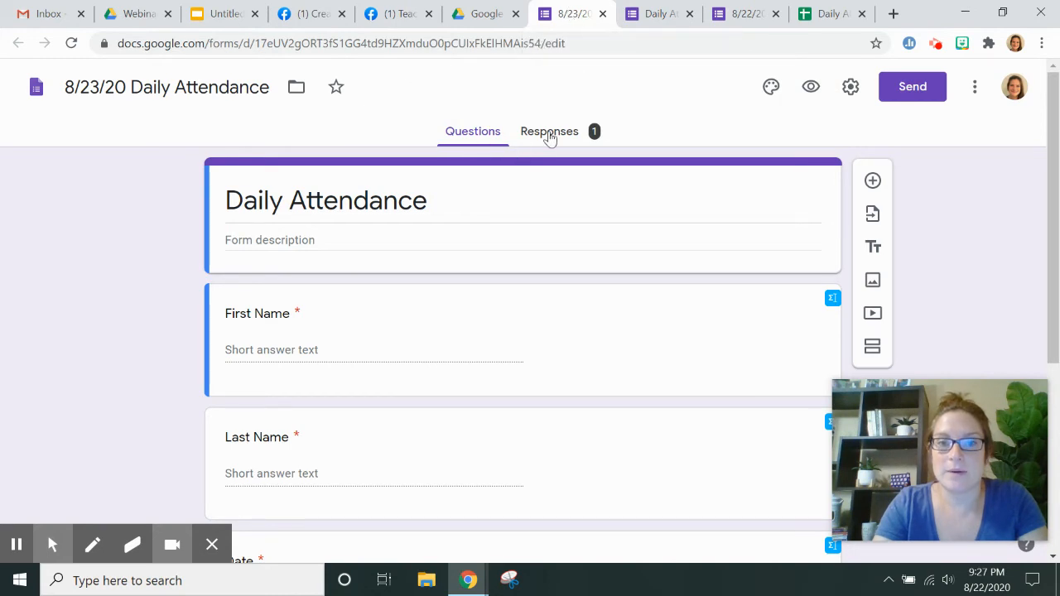
View the copied form's single response and start sending responses to a spreadsheet
{"action": "left_click", "coordinate": [550, 131]}
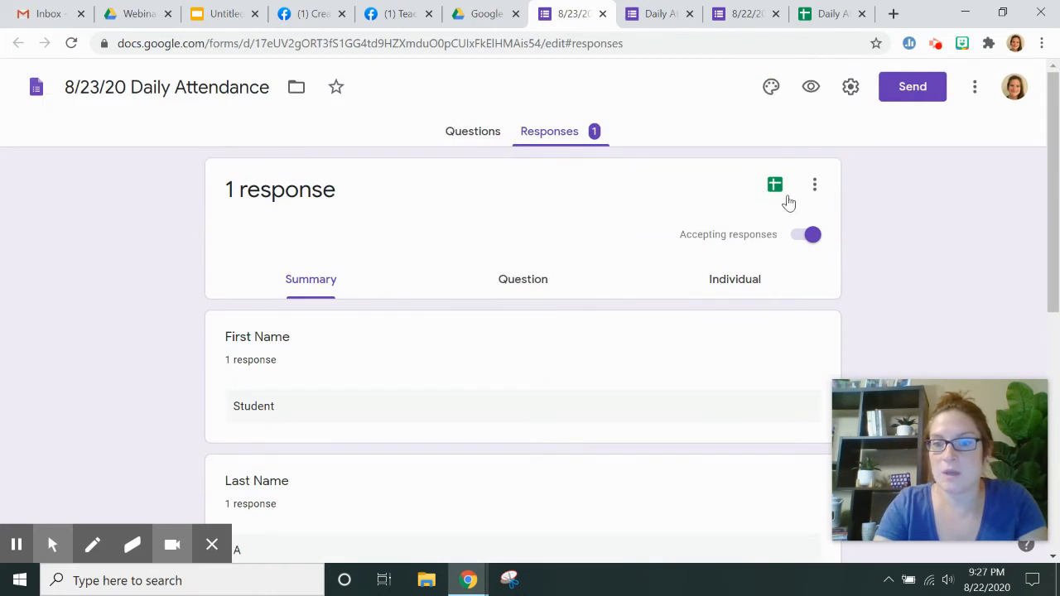
{"action": "mouse_move", "coordinate": [775, 185]}
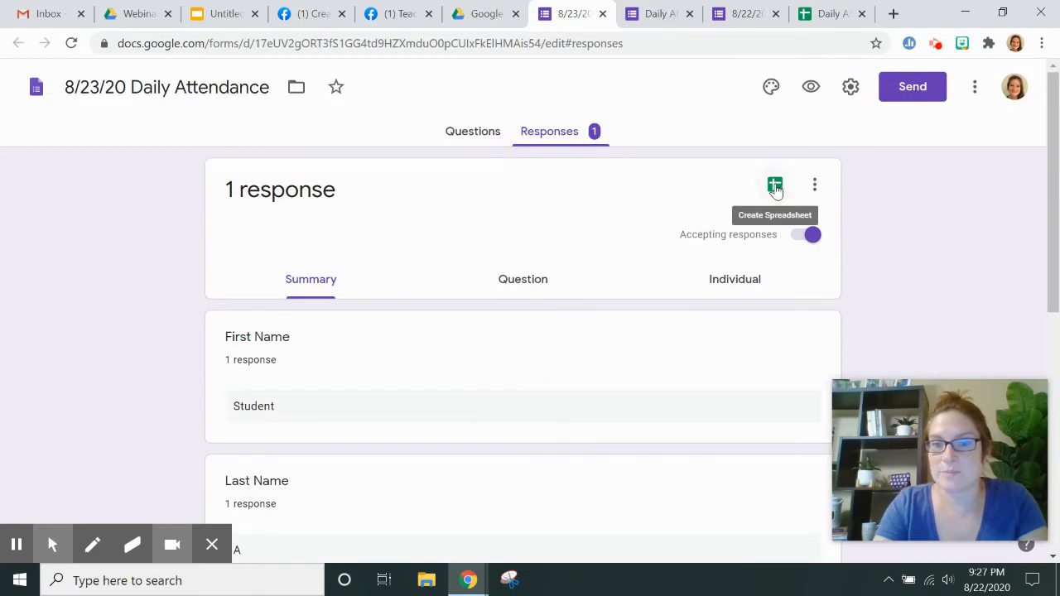
{"action": "left_click", "coordinate": [775, 184]}
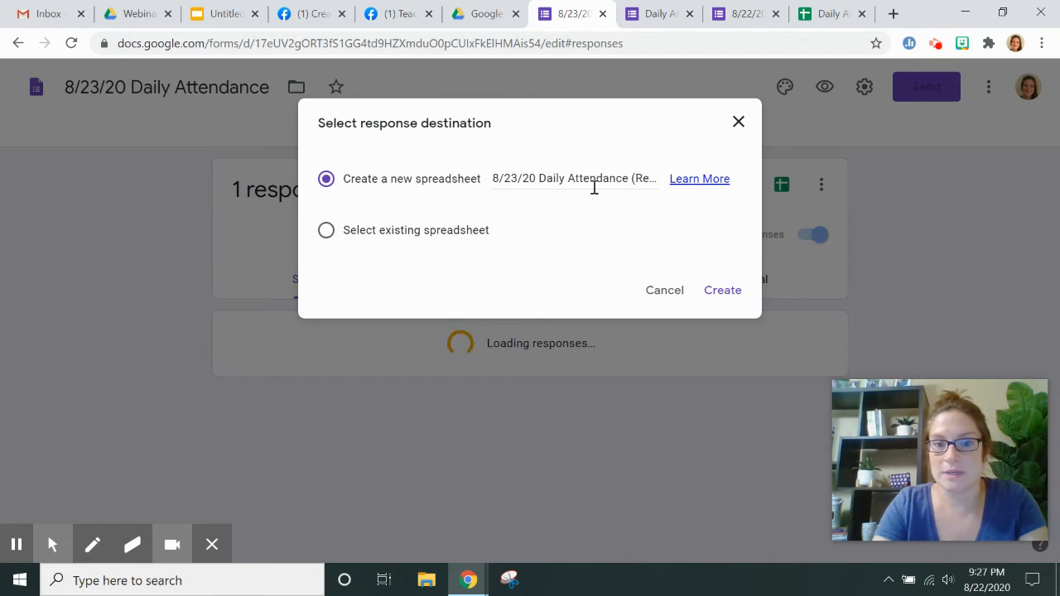
Link the form's responses to the existing Daily Attendance (Responses) spreadsheet
{"action": "left_click", "coordinate": [326, 230]}
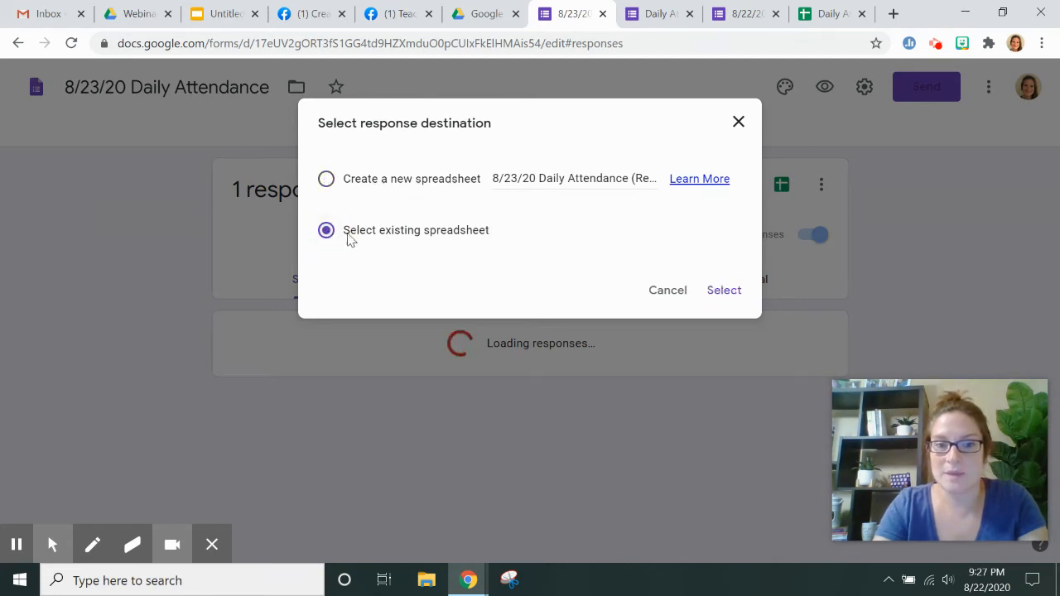
{"action": "mouse_move", "coordinate": [557, 240]}
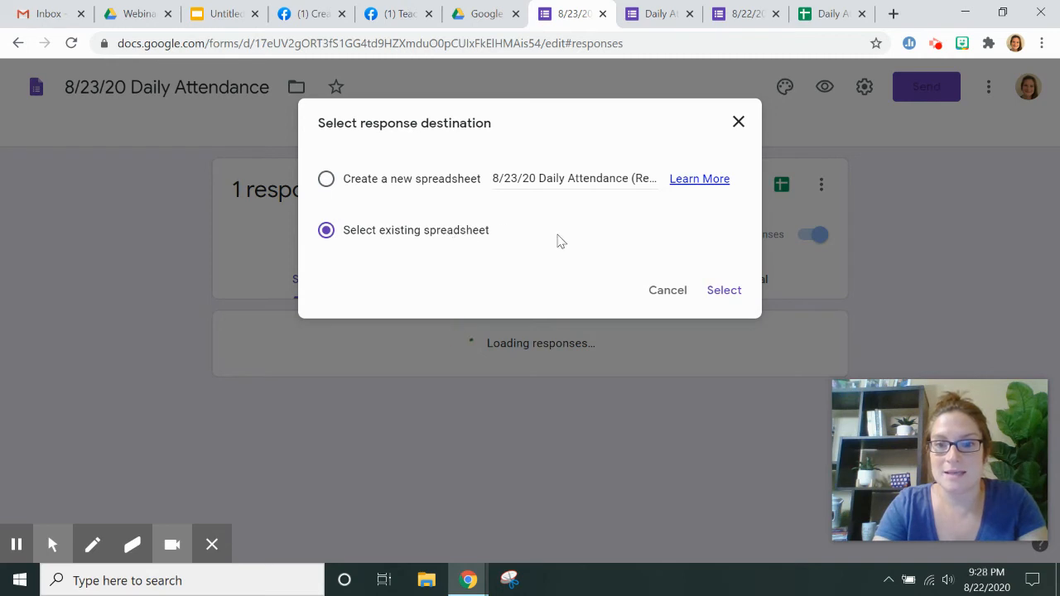
{"action": "left_click", "coordinate": [723, 290]}
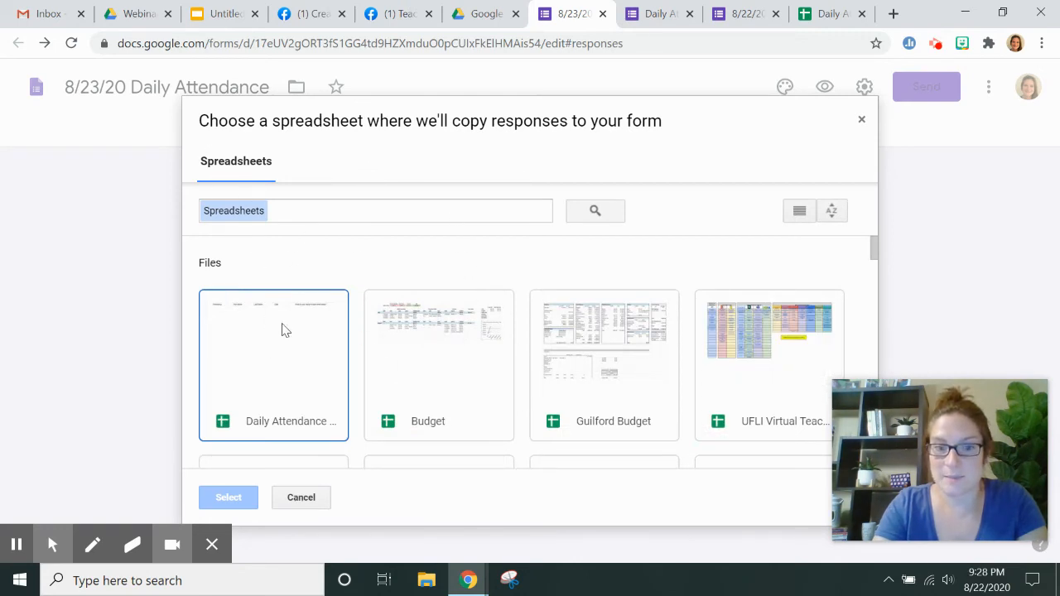
{"action": "left_click", "coordinate": [273, 348]}
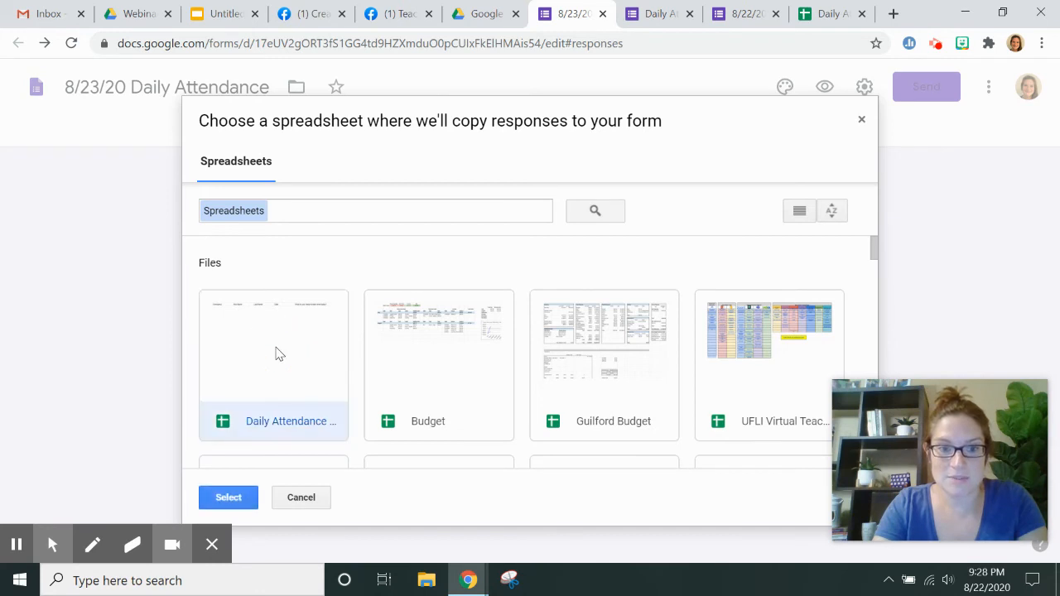
{"action": "left_click", "coordinate": [229, 497]}
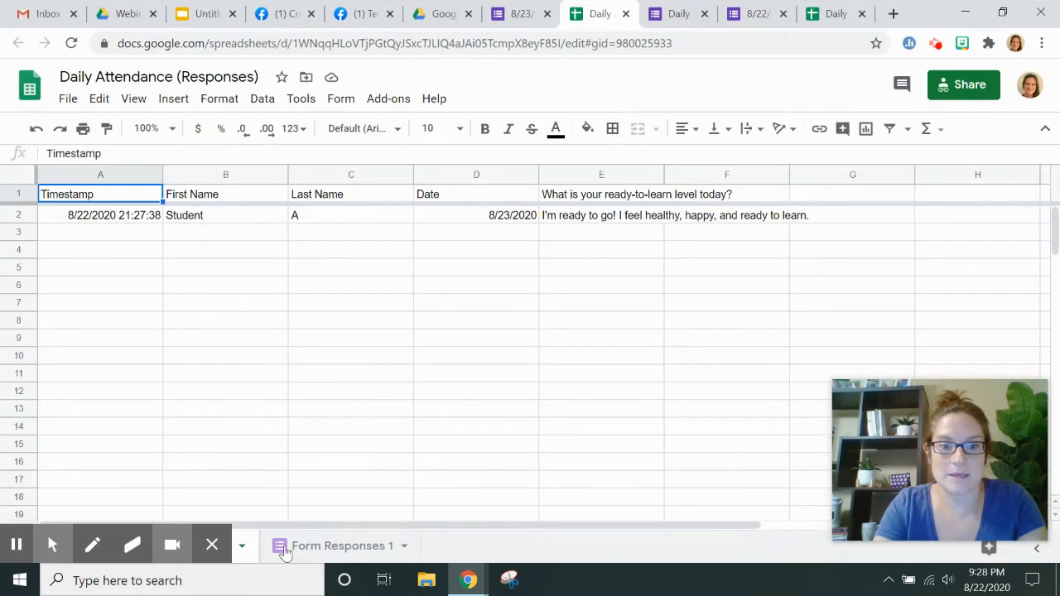
Rename yesterday's responses sheet tab to 8/22/20, leaving the new 8/23 tab unchanged
{"action": "left_click", "coordinate": [242, 547]}
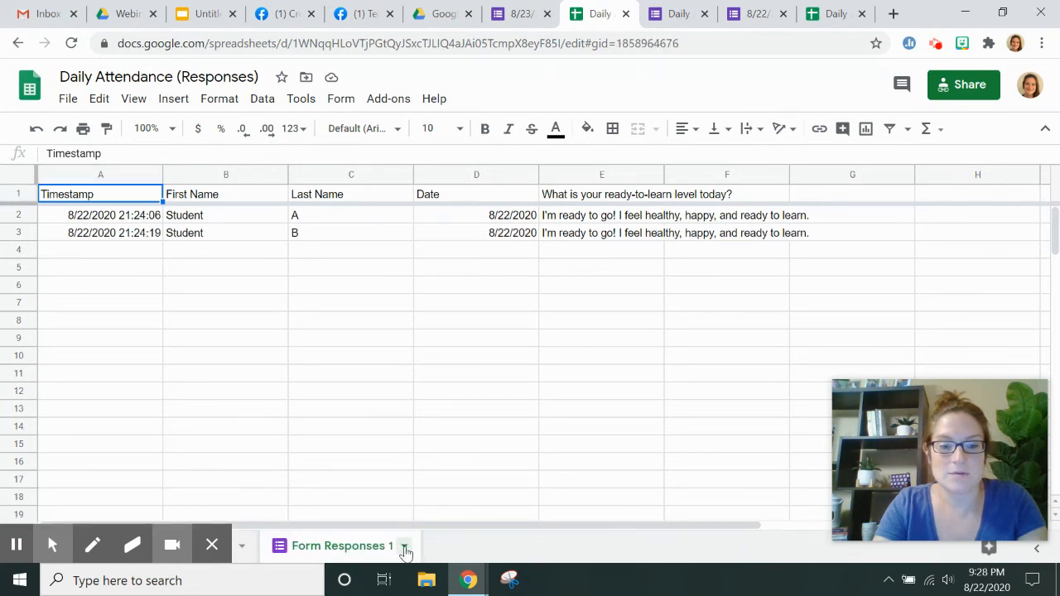
{"action": "left_click", "coordinate": [405, 546]}
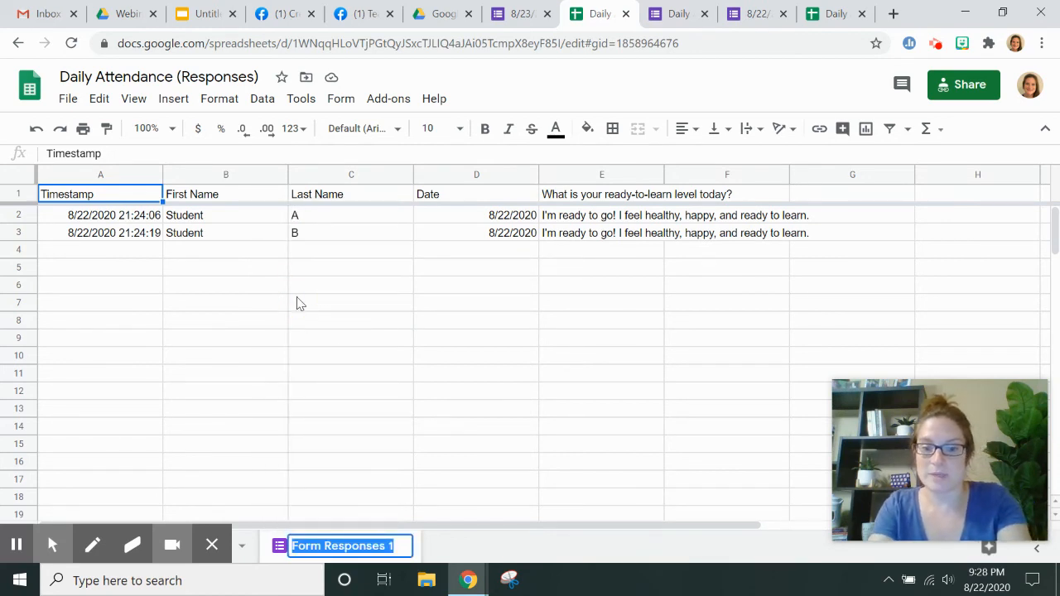
{"action": "type", "text": "8/22/20"}
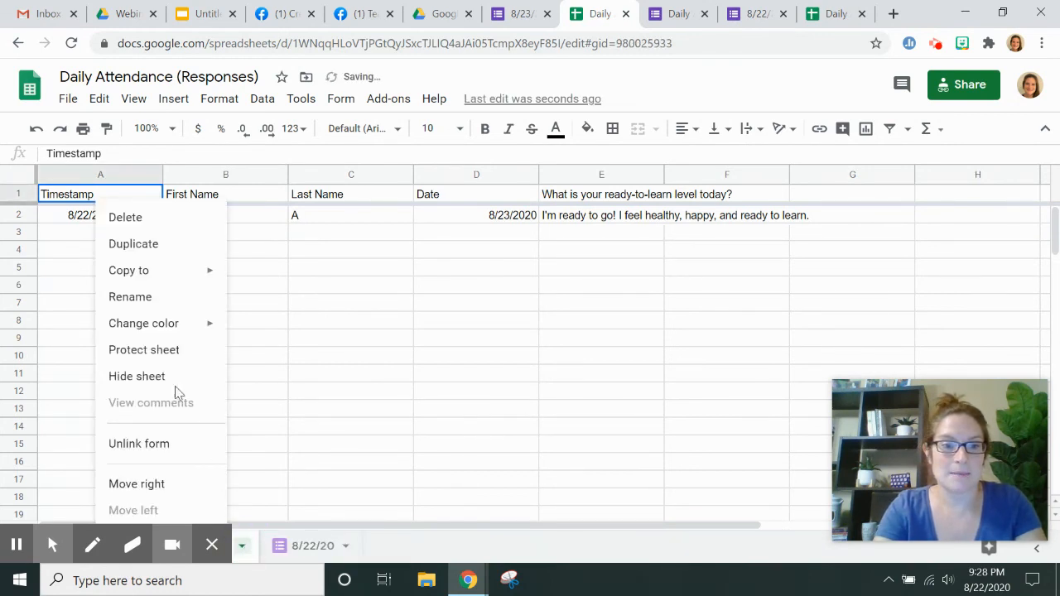
{"action": "left_click", "coordinate": [230, 328]}
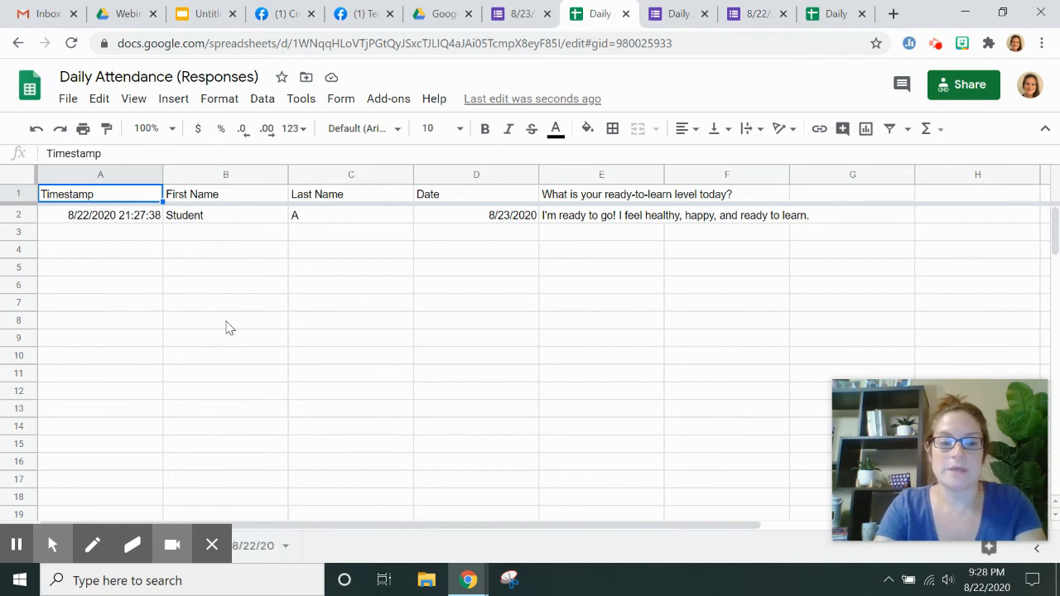
{"action": "left_click", "coordinate": [477, 372]}
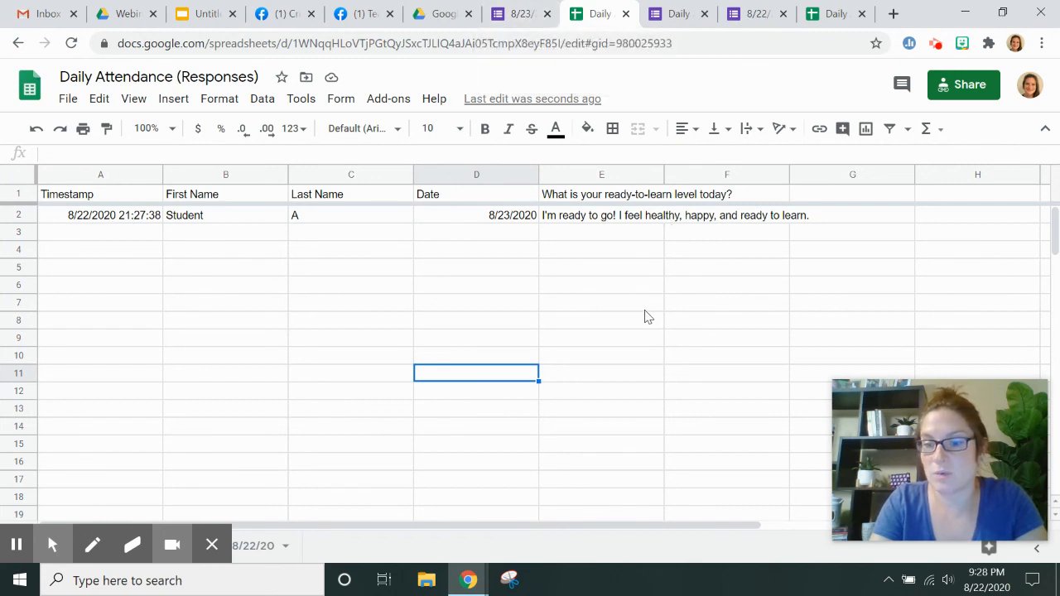
{"action": "mouse_move", "coordinate": [509, 357]}
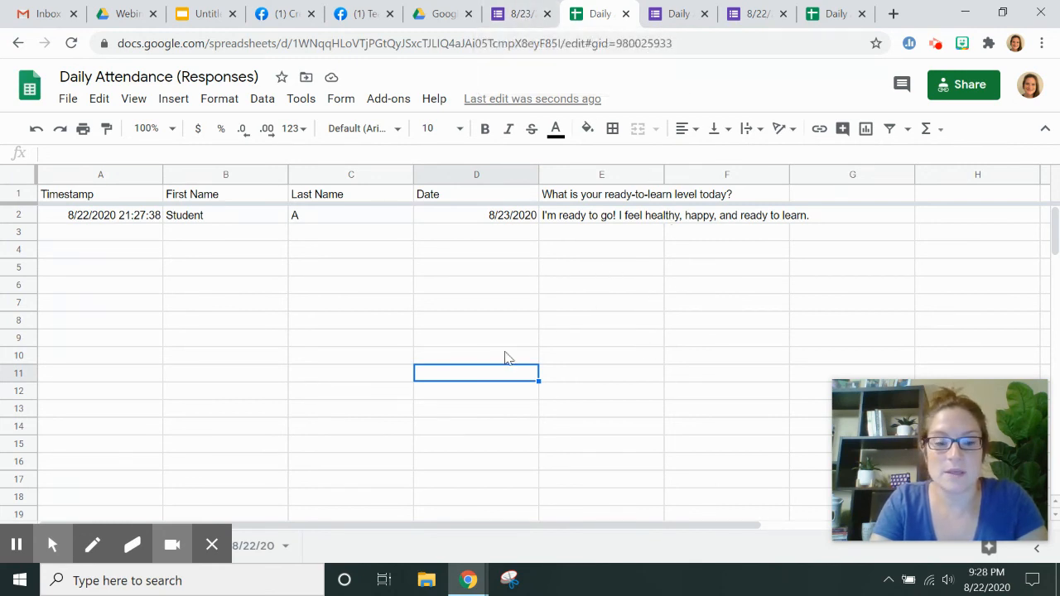
{"action": "mouse_move", "coordinate": [935, 550]}
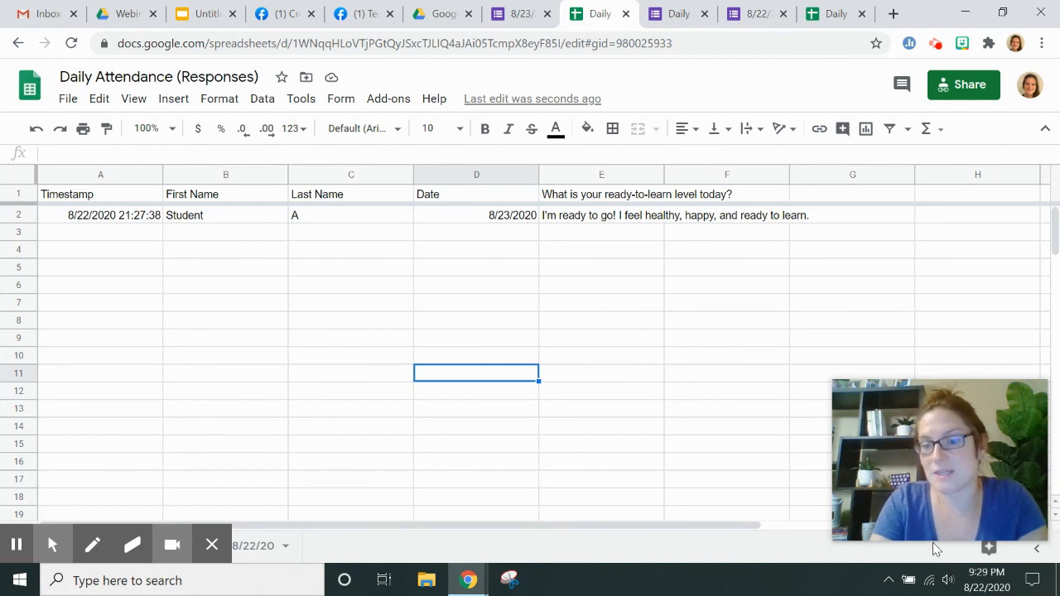